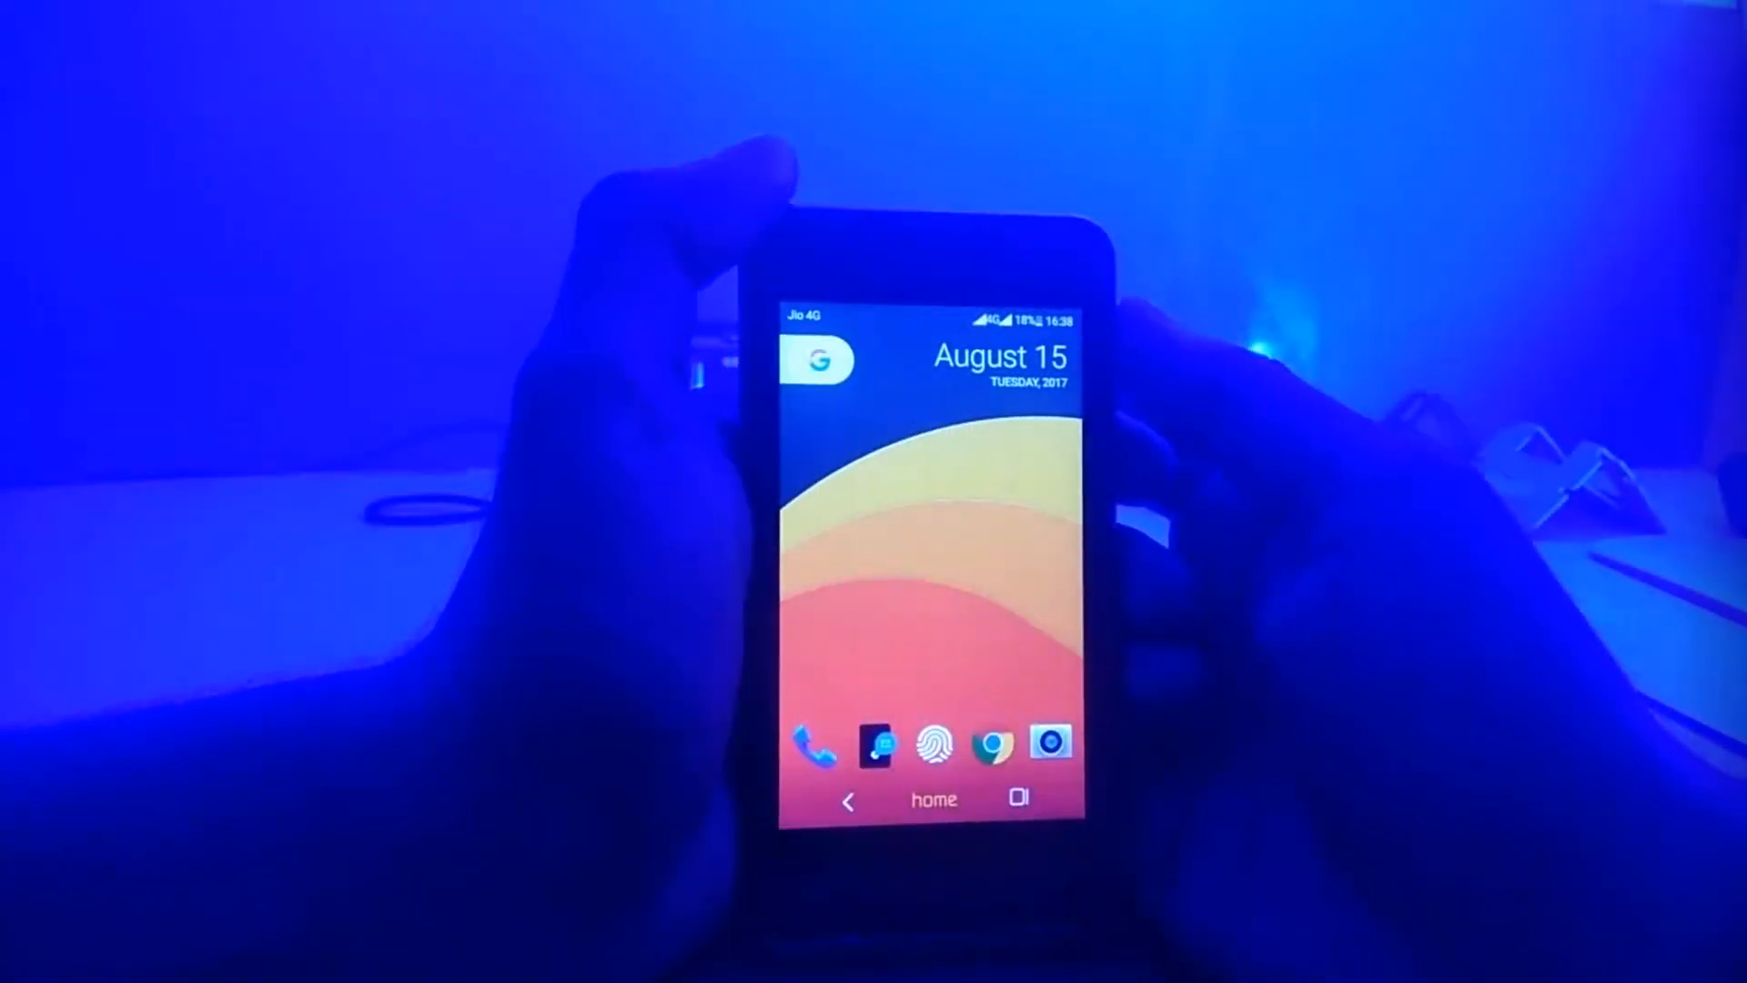
- Scroll the app drawer to locate the PicsArt app
{"action": "scroll", "scroll_direction": "up", "scroll_amount": 3}
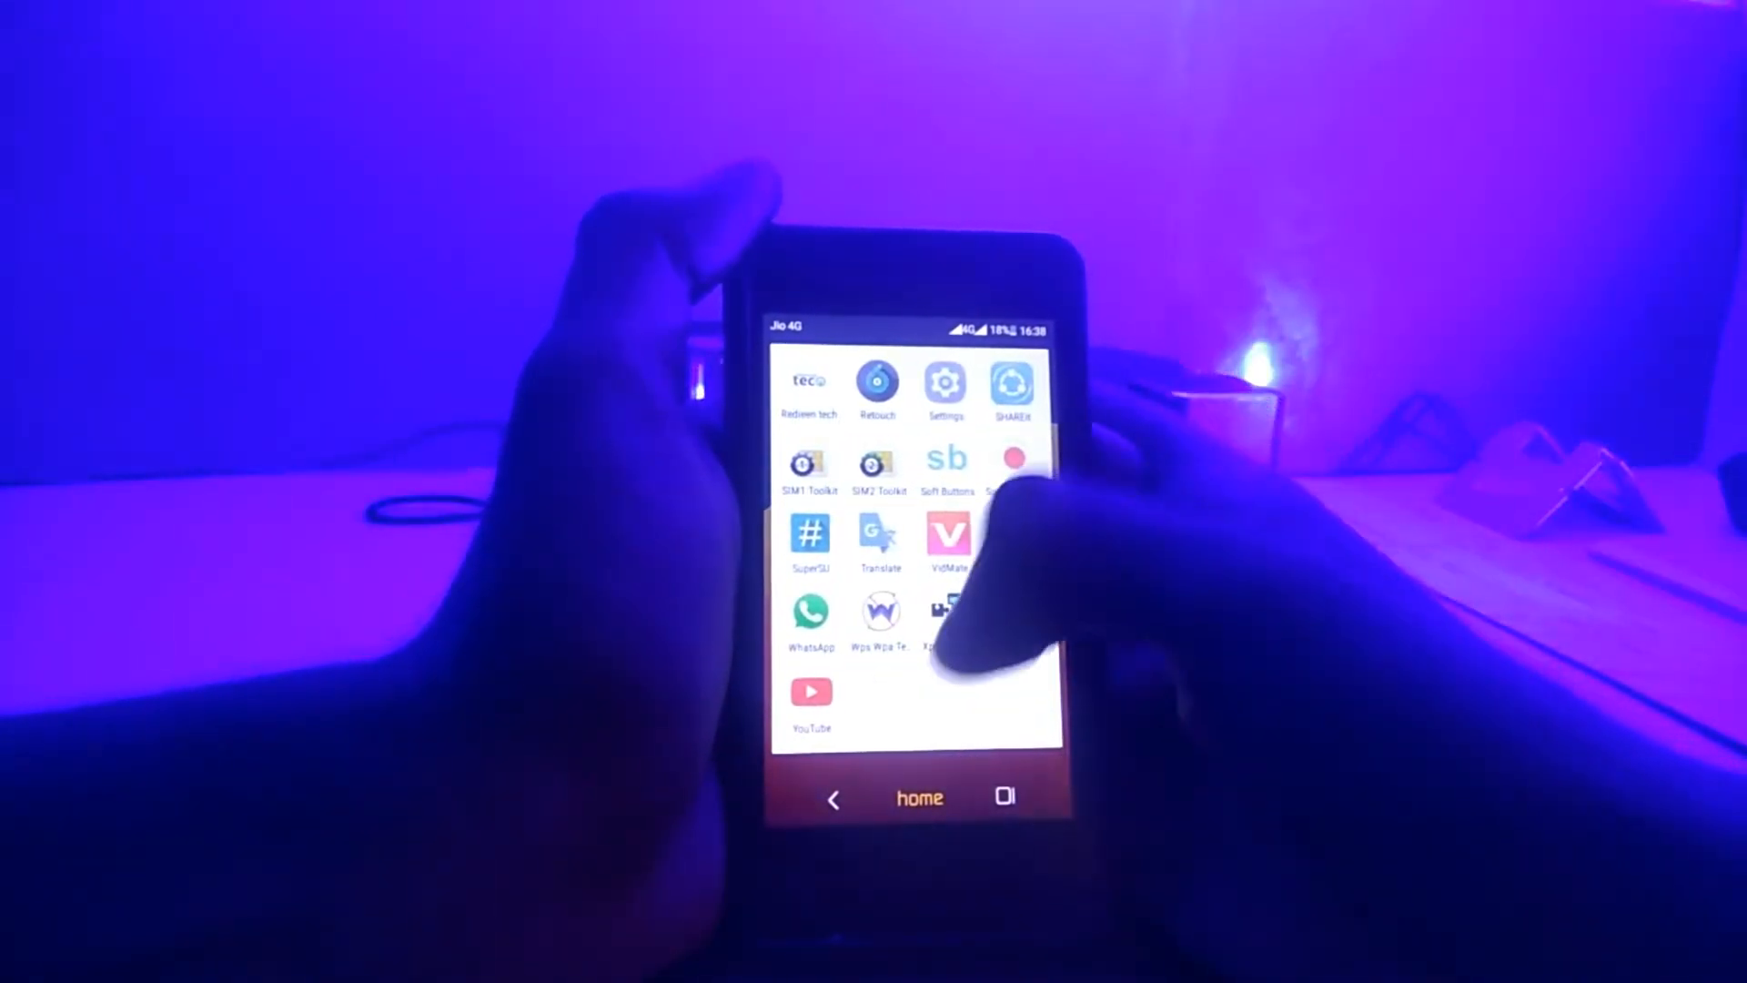
{"action": "scroll", "scroll_direction": "left", "scroll_amount": 3}
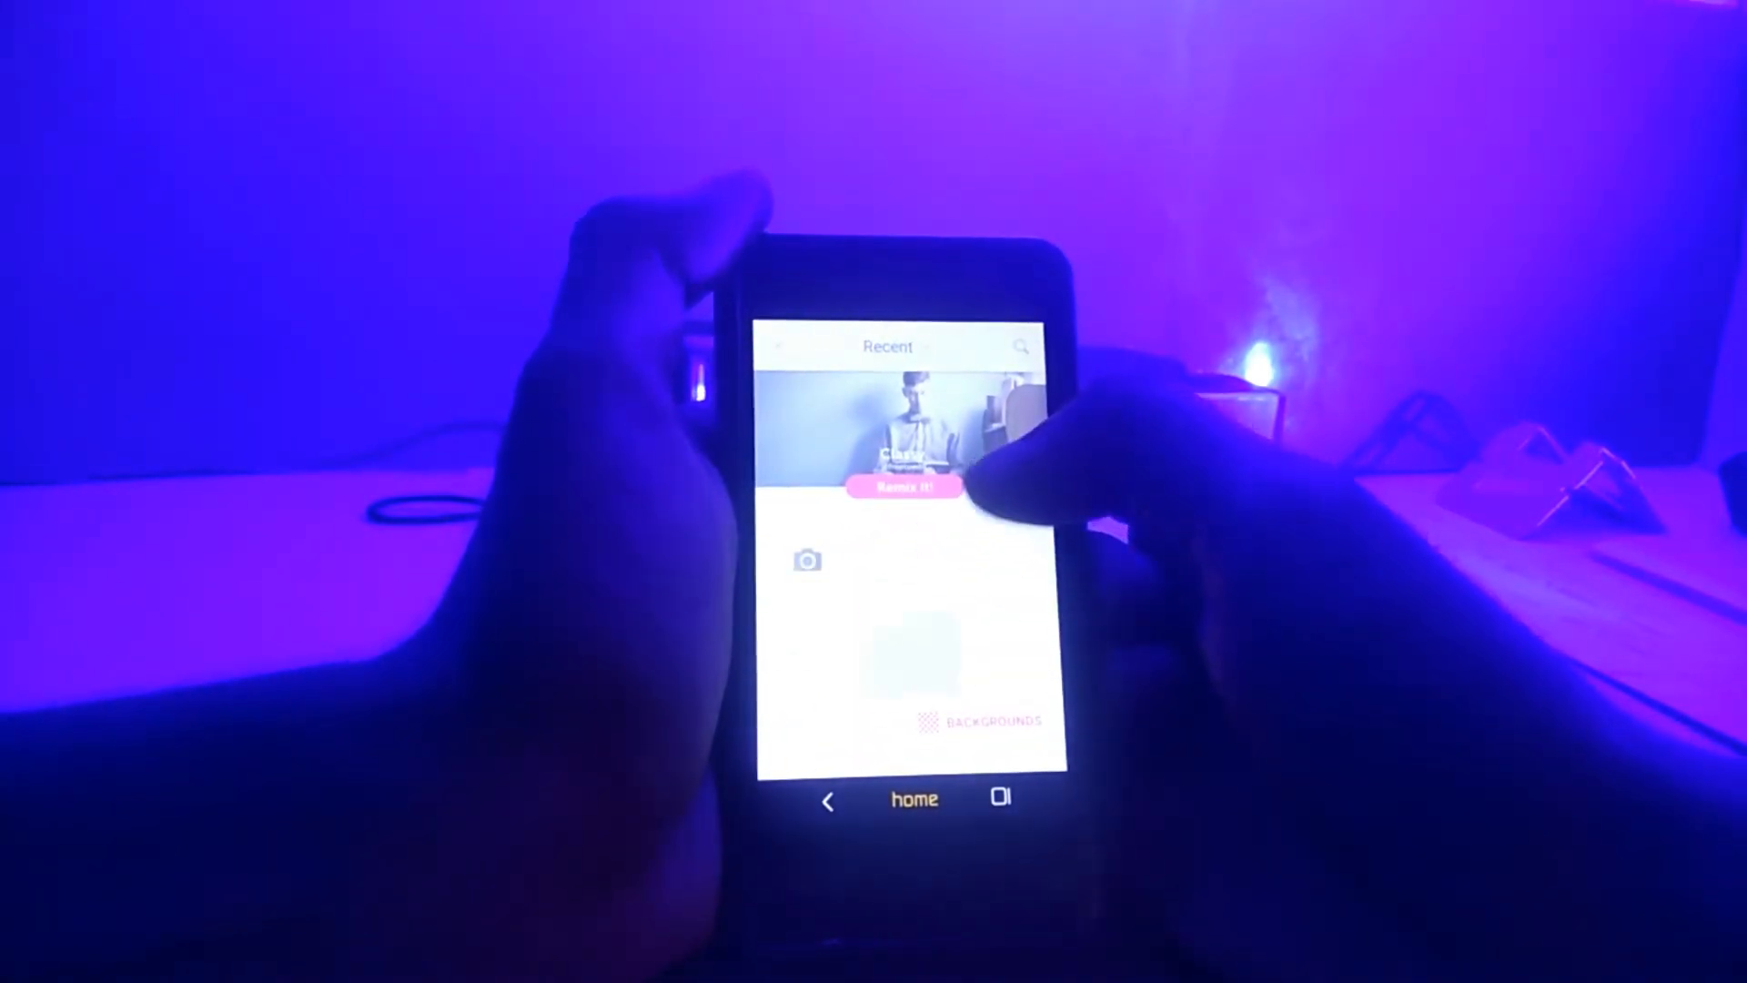
- Open the Happy Independence Day image from the Recent gallery in the editor
{"action": "left_click", "coordinate": [904, 487]}
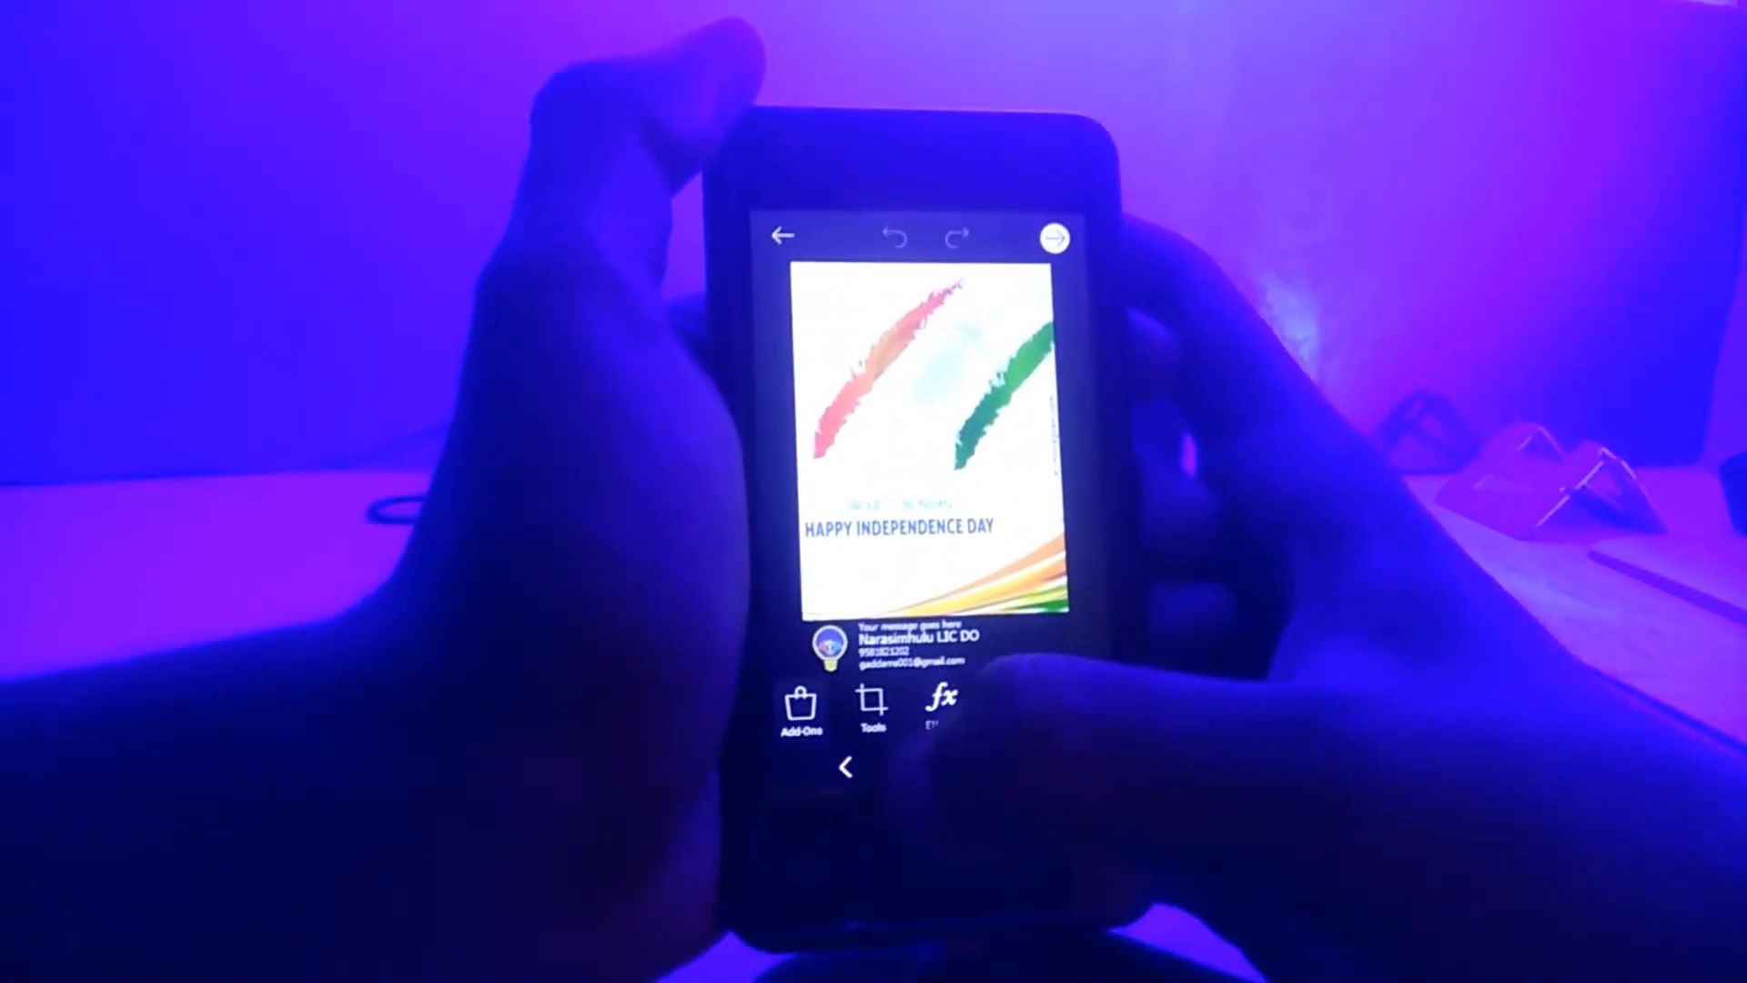
- Open the Add-Ons store from the editor and switch from the Hot list to the Browse categories
{"action": "left_click", "coordinate": [795, 713]}
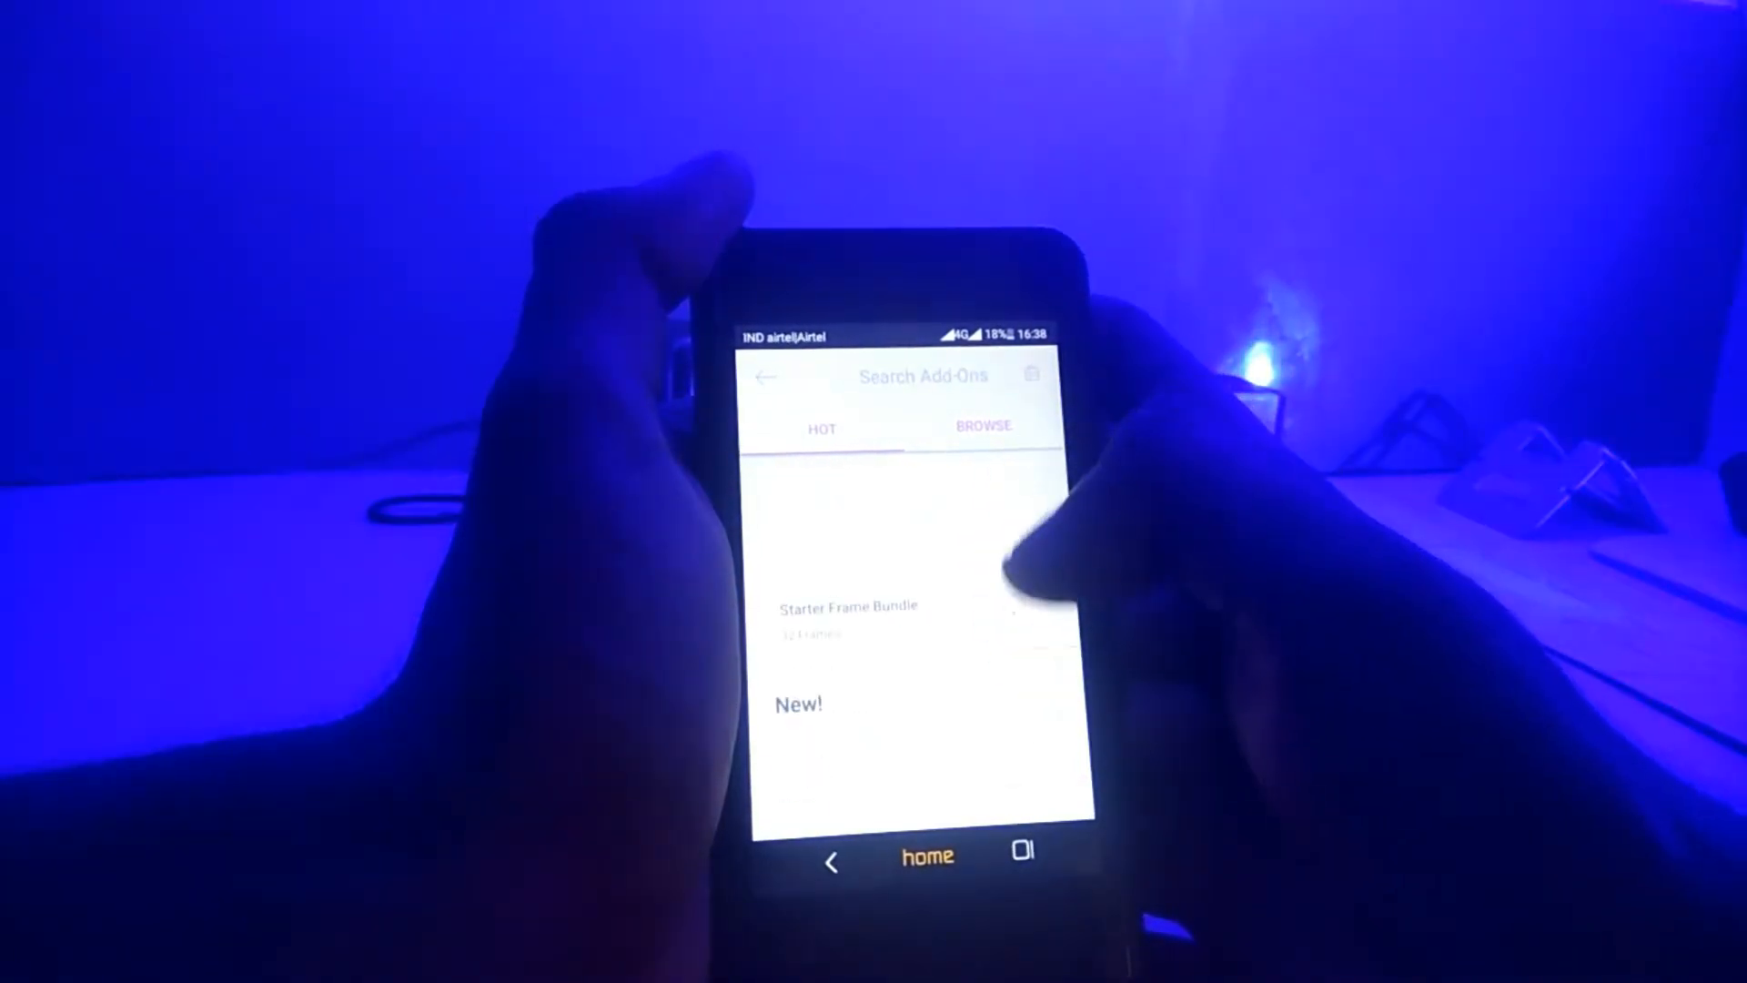
{"action": "left_click", "coordinate": [981, 426]}
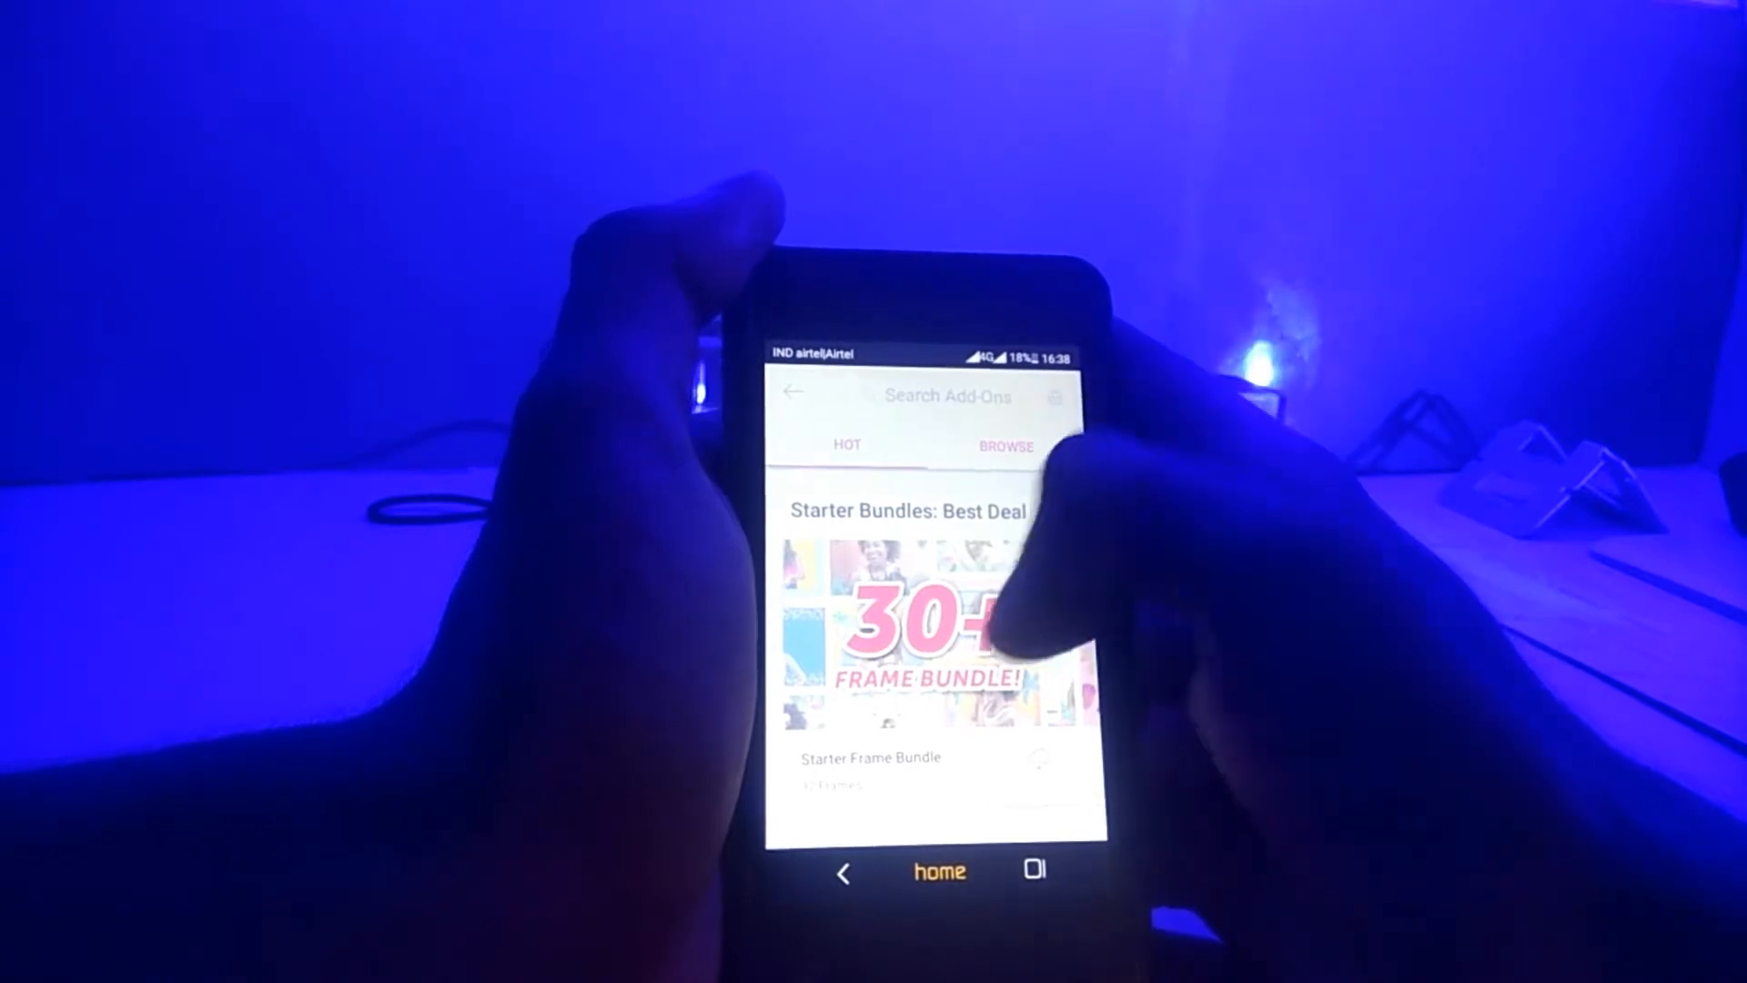
{"action": "scroll", "scroll_direction": "down", "scroll_amount": 3}
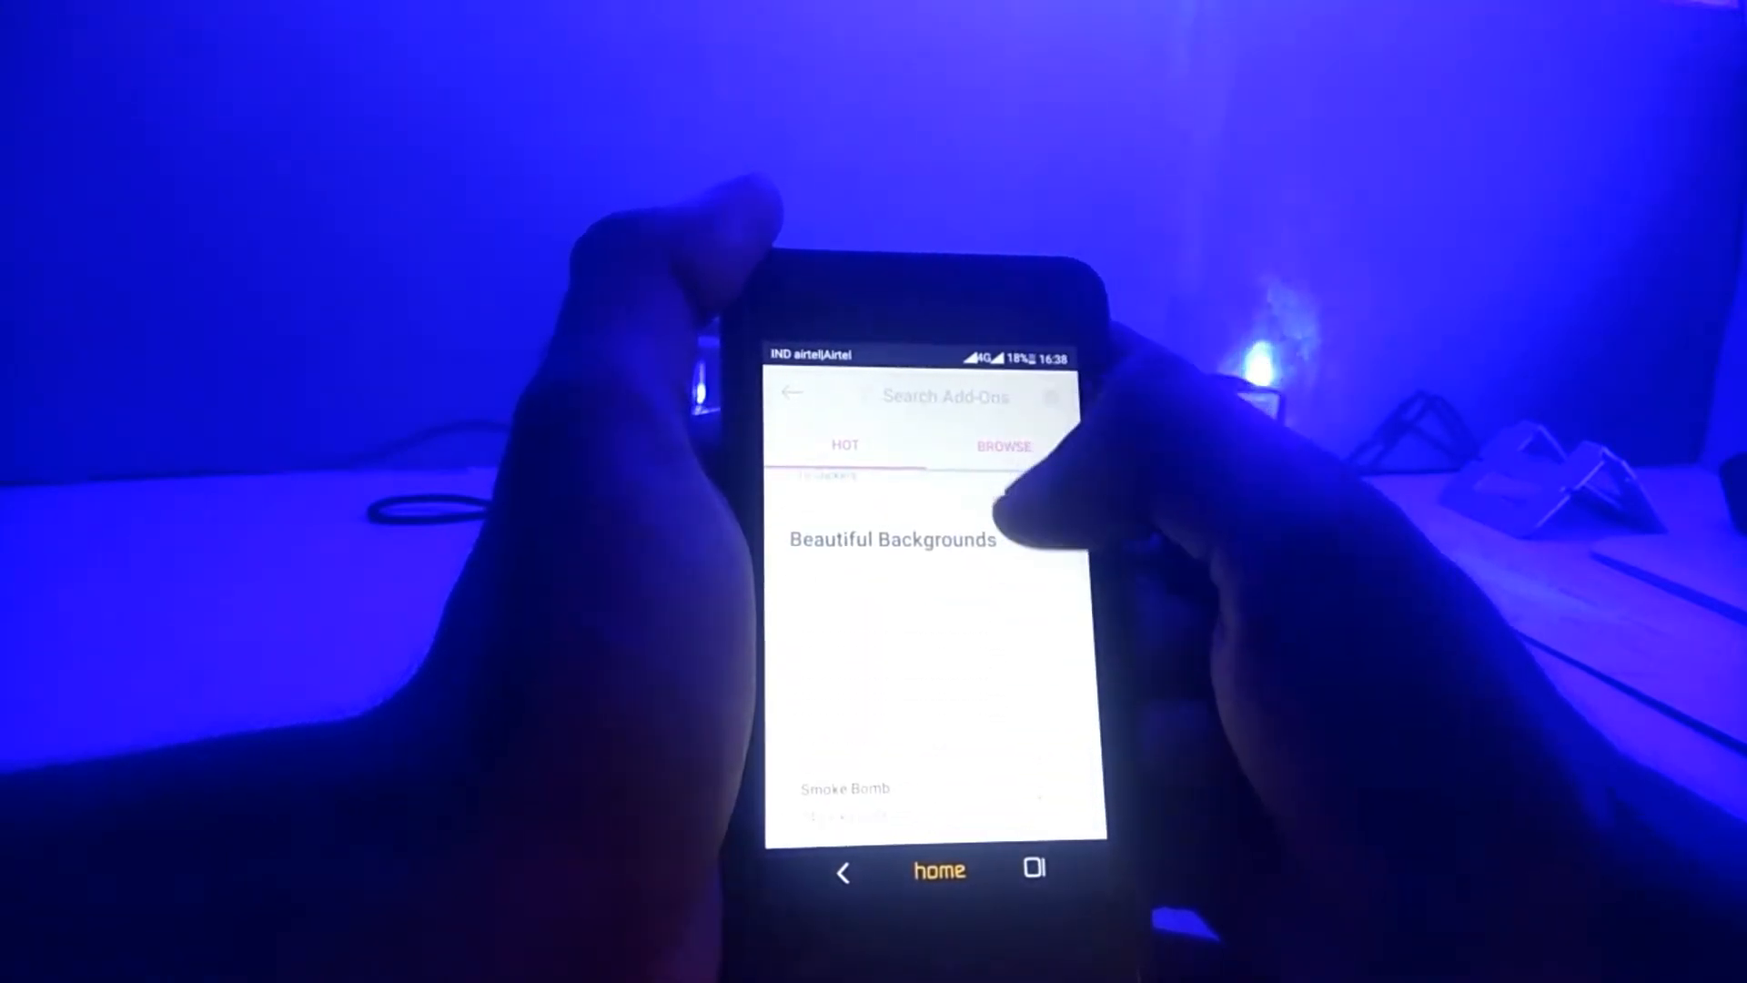
{"action": "left_click", "coordinate": [1001, 448]}
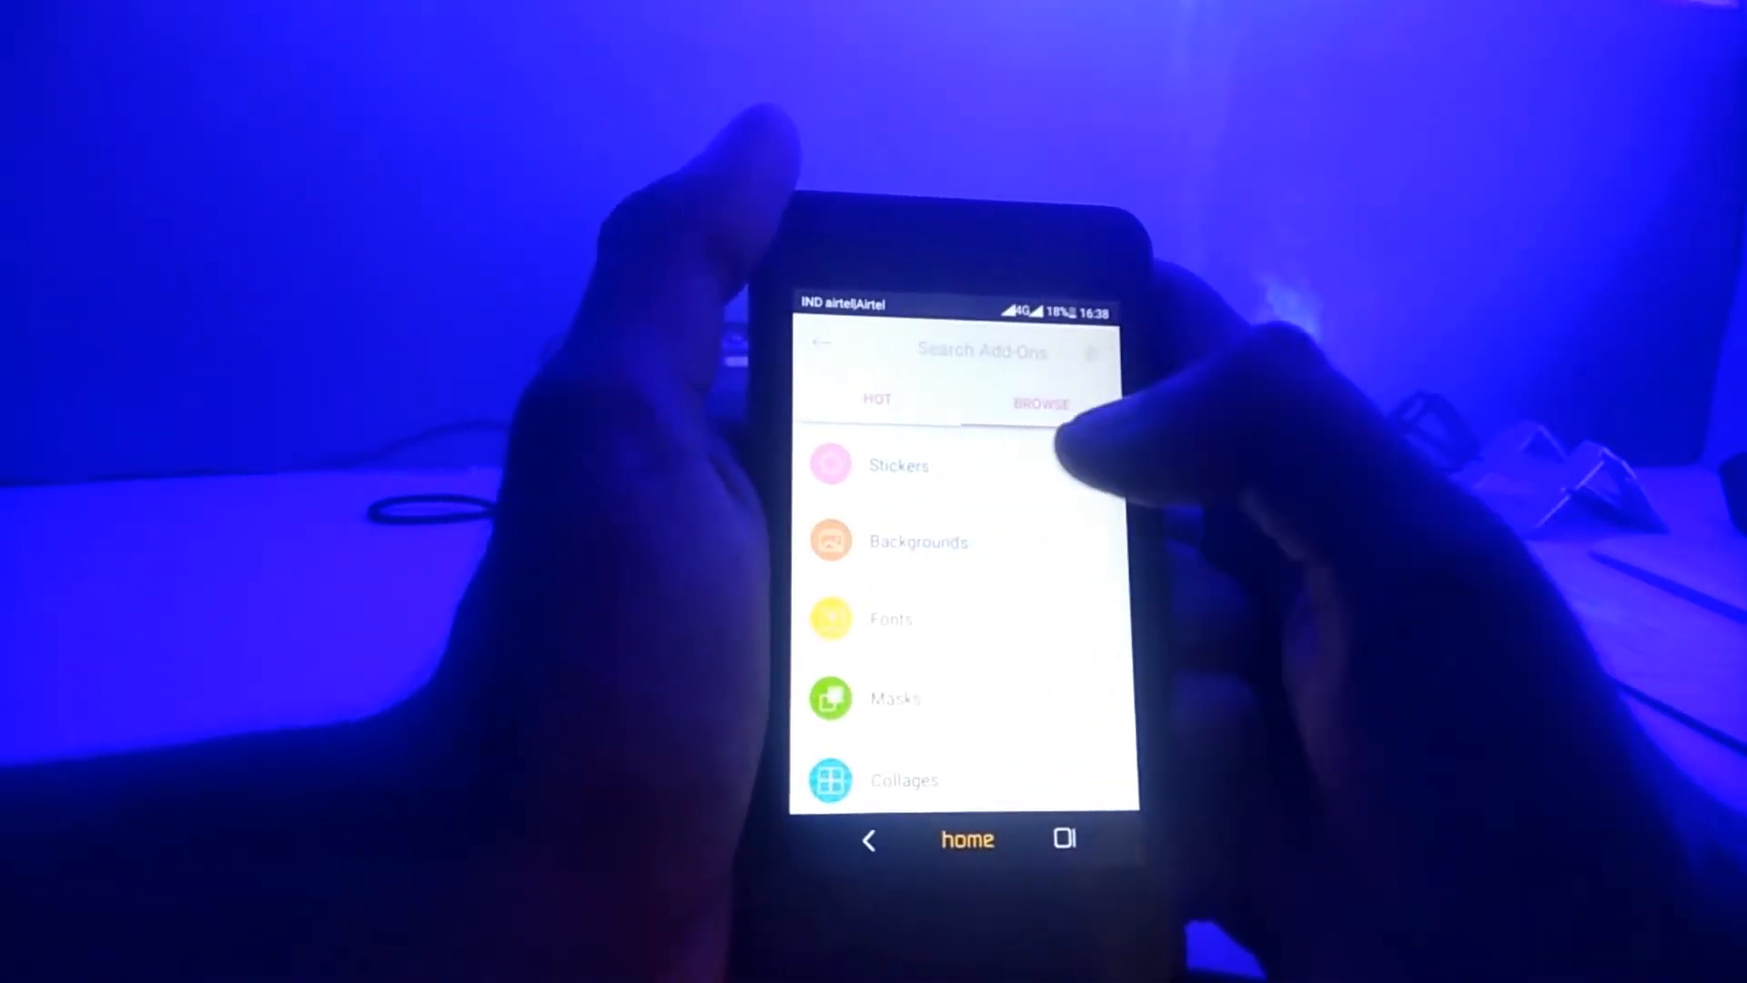
- Browse the Backgrounds category before heading to the Fonts category
{"action": "left_click", "coordinate": [913, 543]}
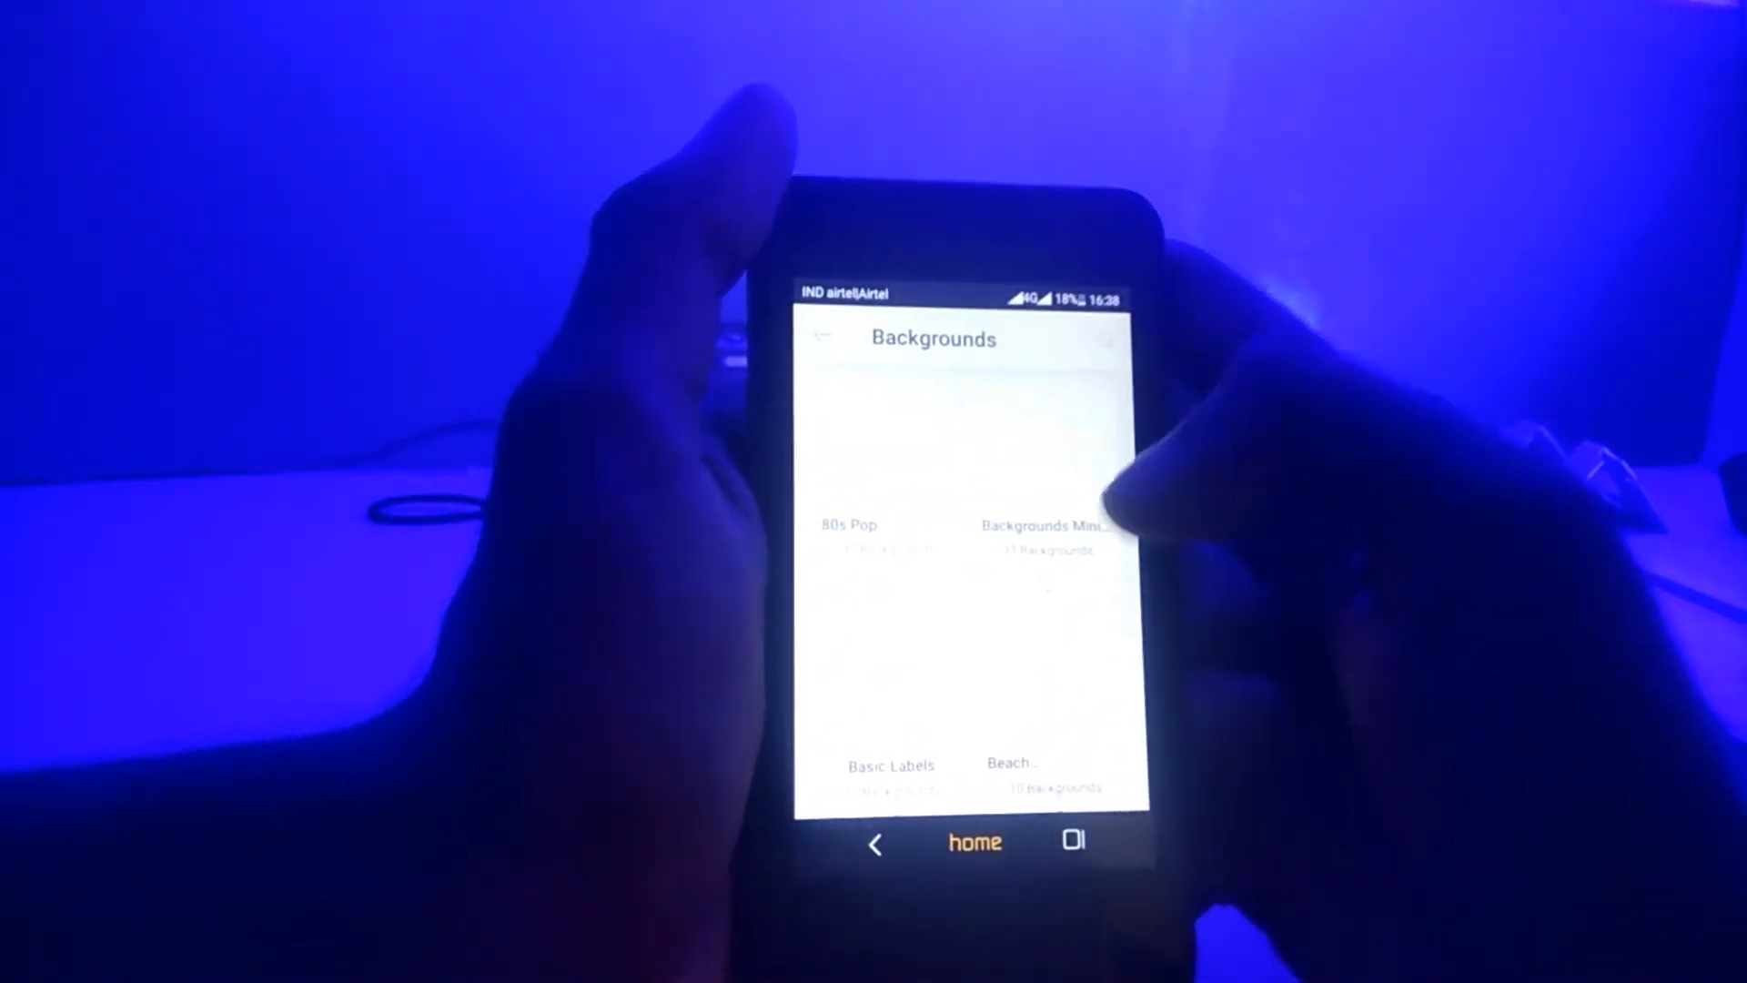
{"action": "scroll", "scroll_direction": "down", "scroll_amount": 3}
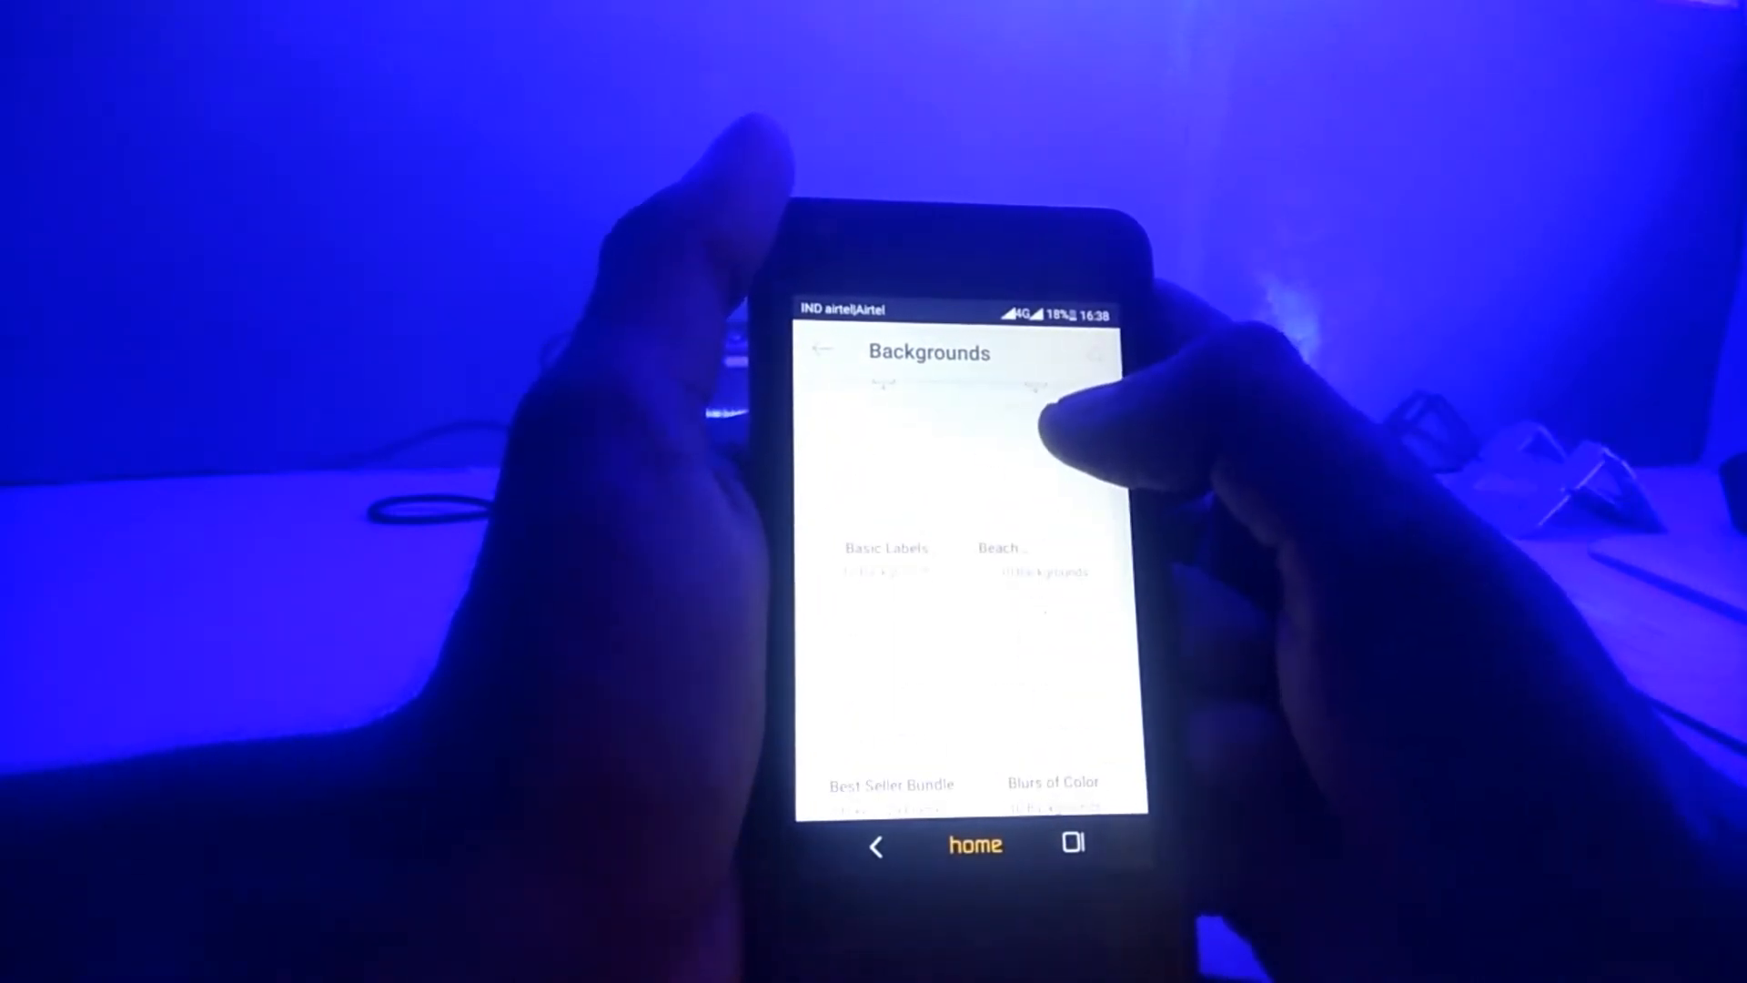
{"action": "scroll", "scroll_direction": "down", "scroll_amount": 3}
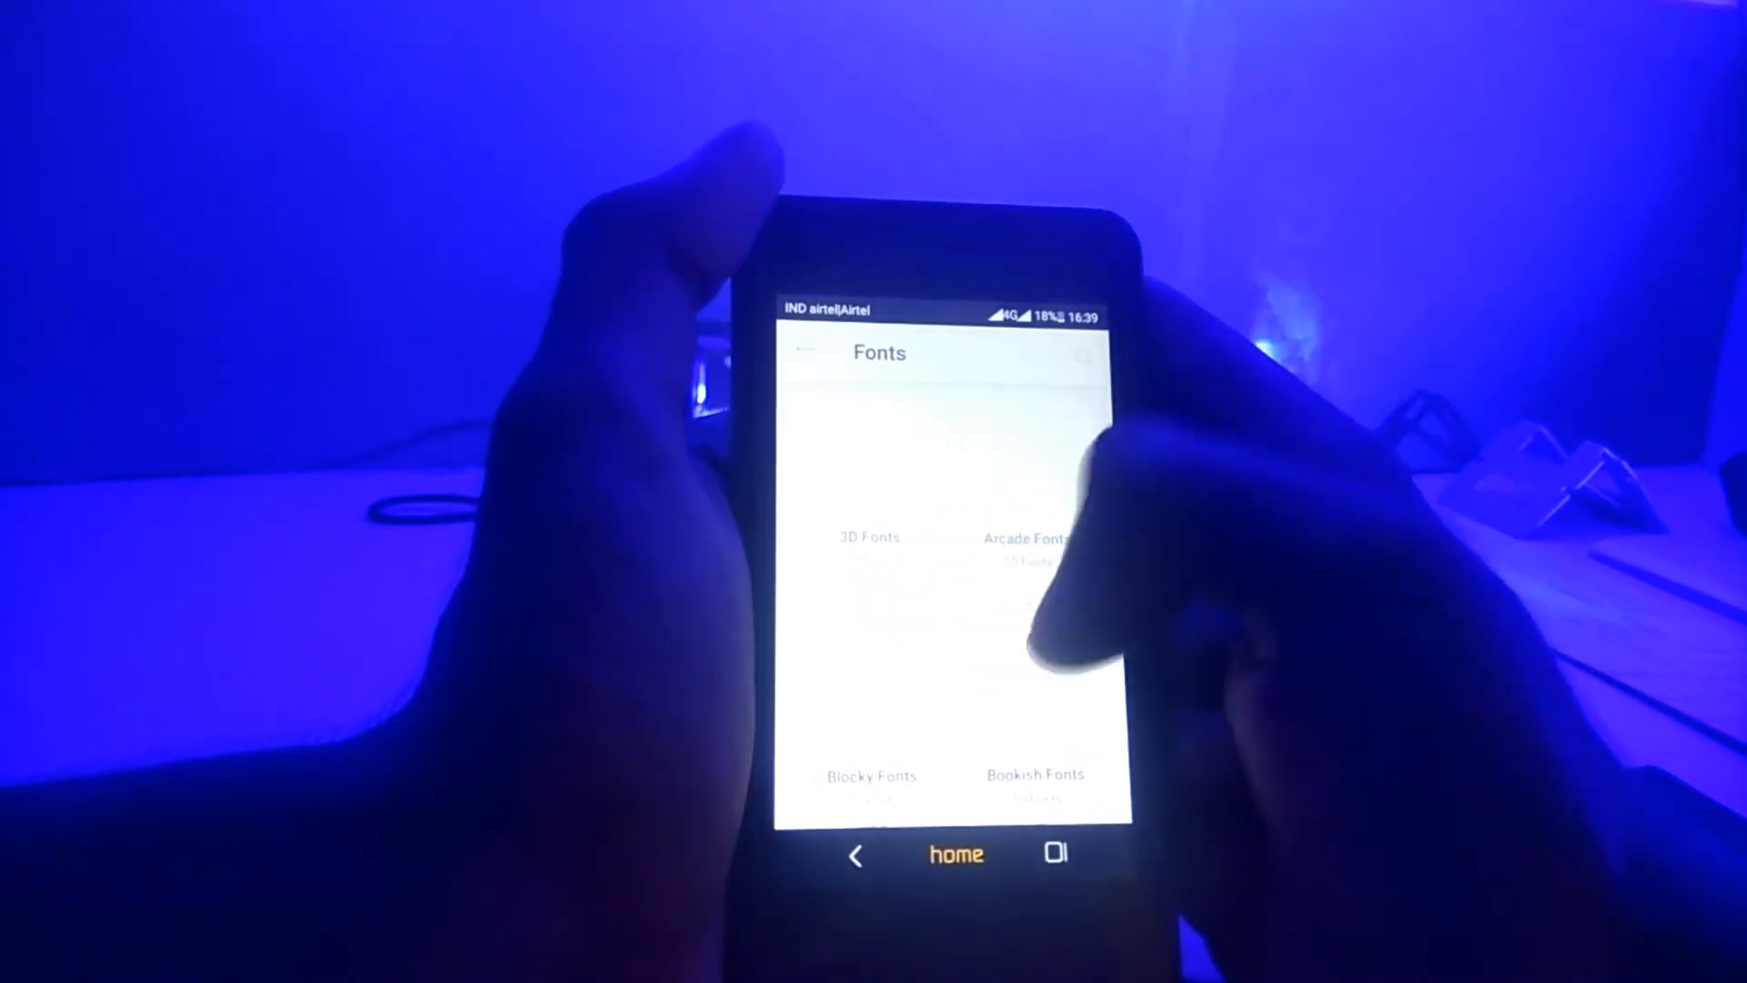
- Install the free Bookish Fonts add-on from its store page
{"action": "left_click", "coordinate": [1034, 775]}
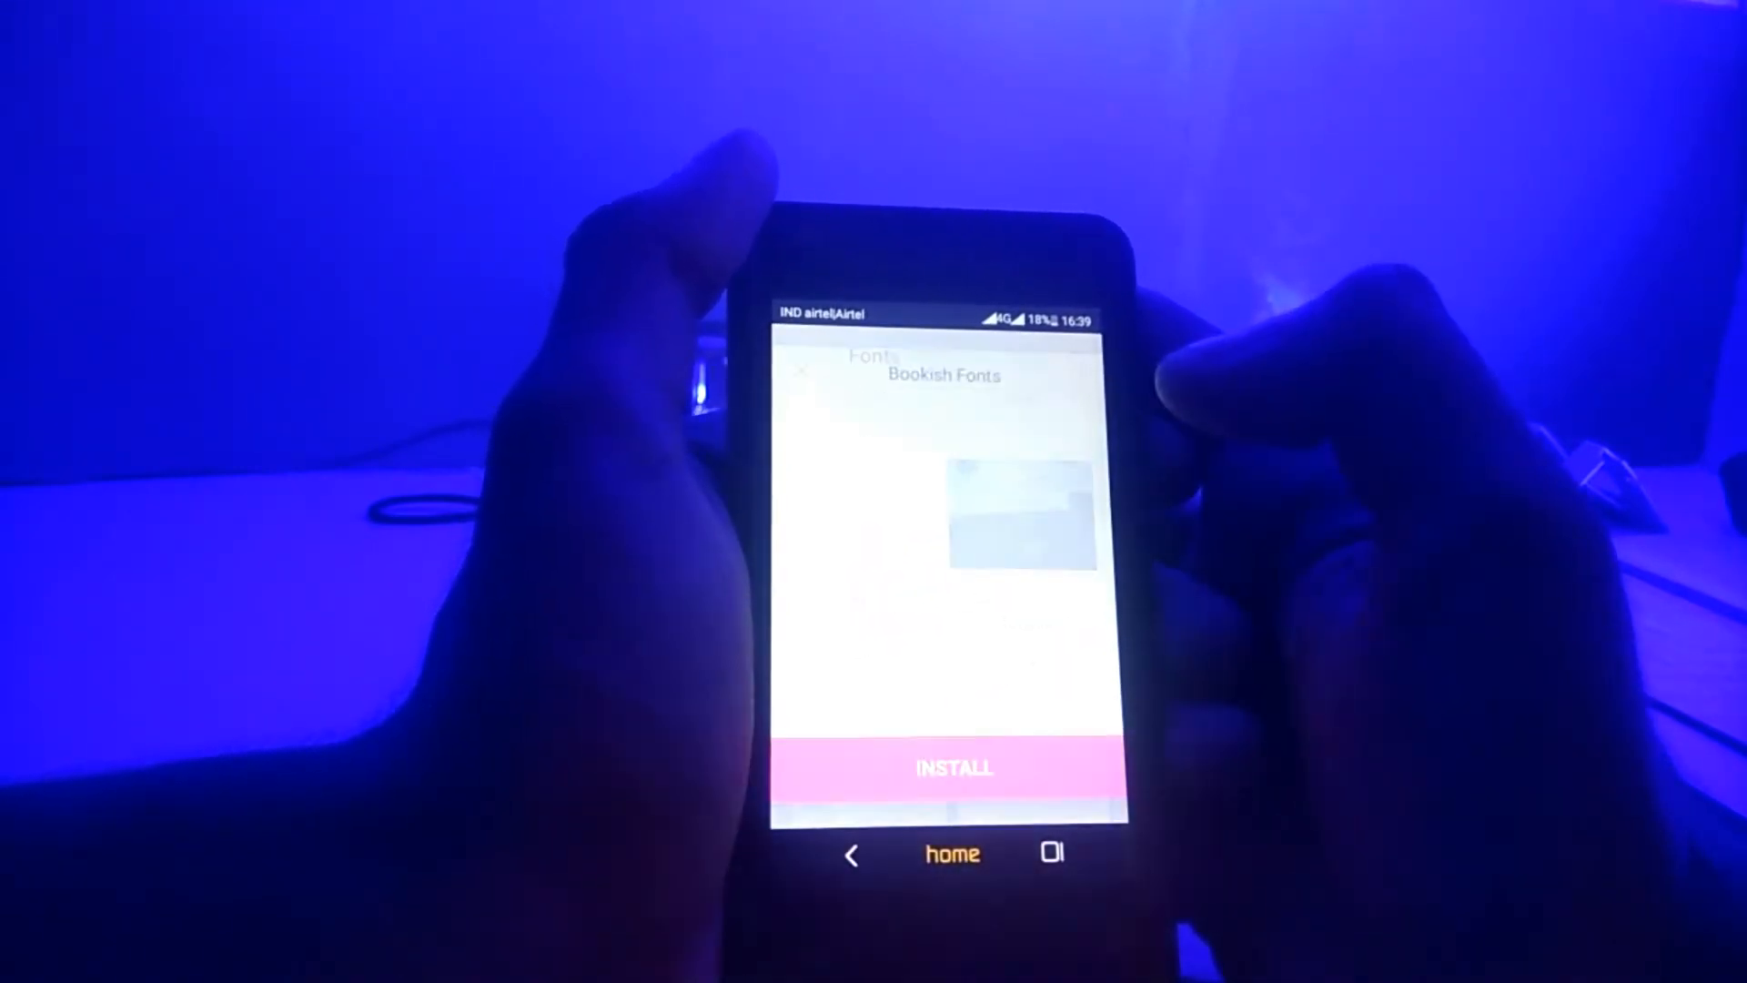
{"action": "left_click", "coordinate": [952, 766]}
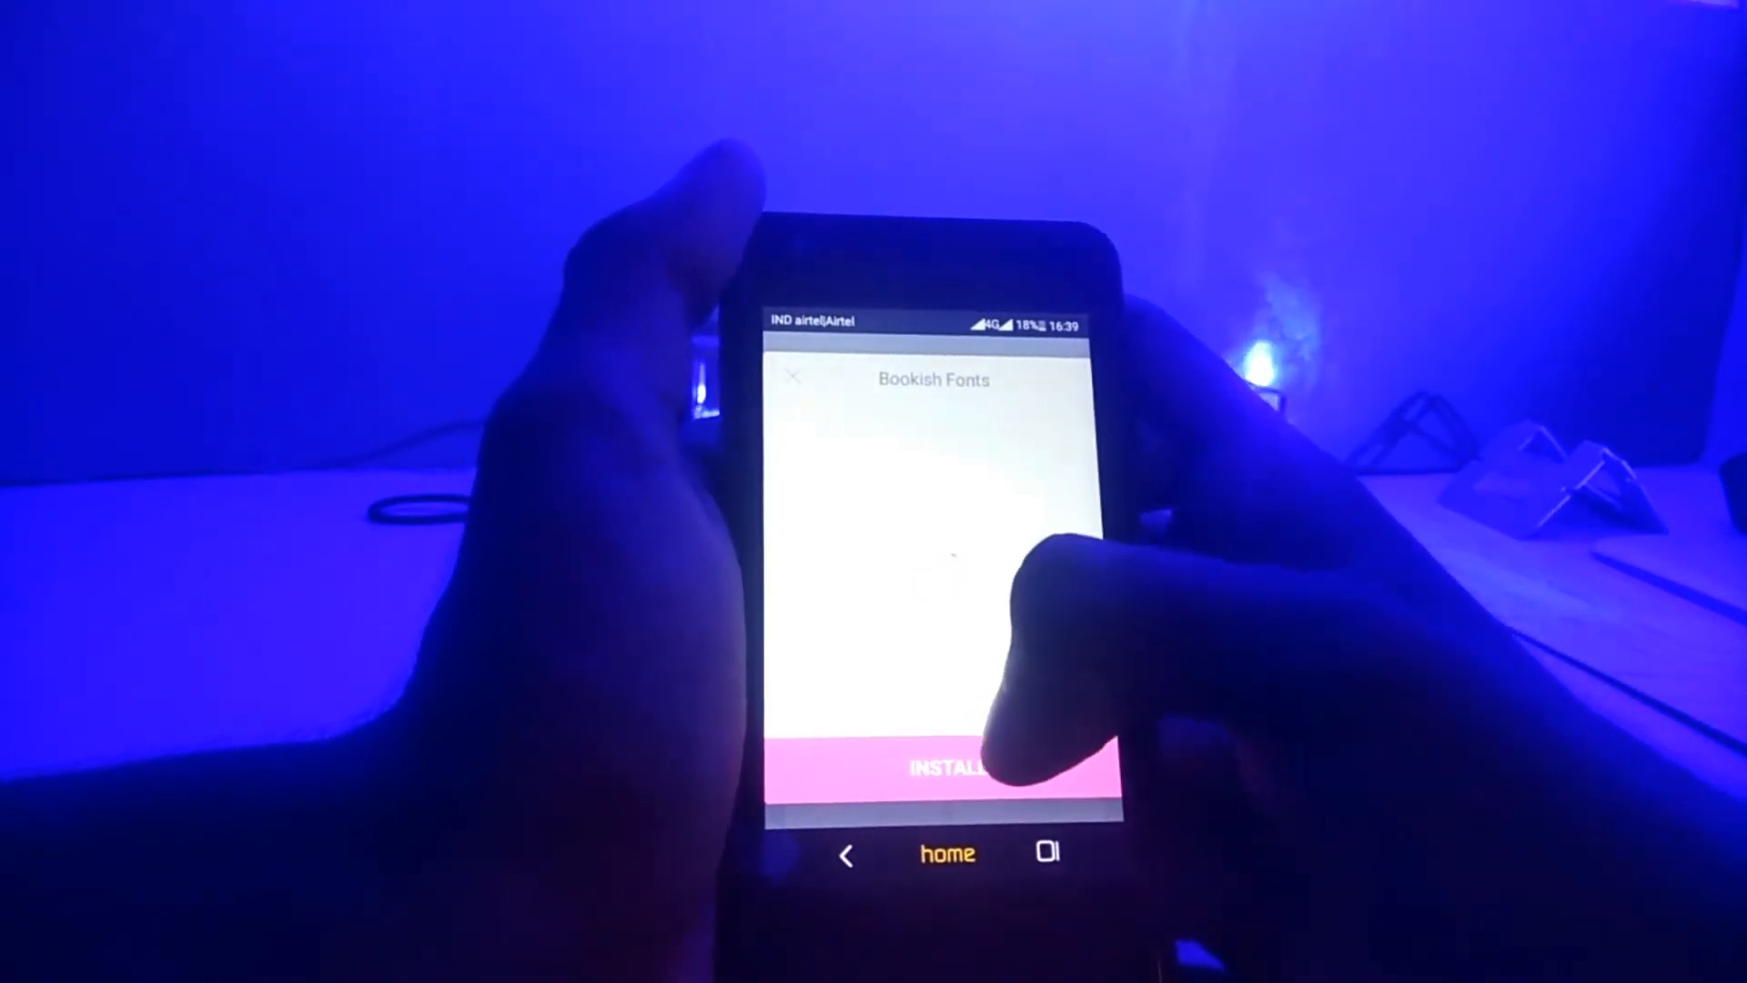
{"action": "left_click", "coordinate": [939, 768]}
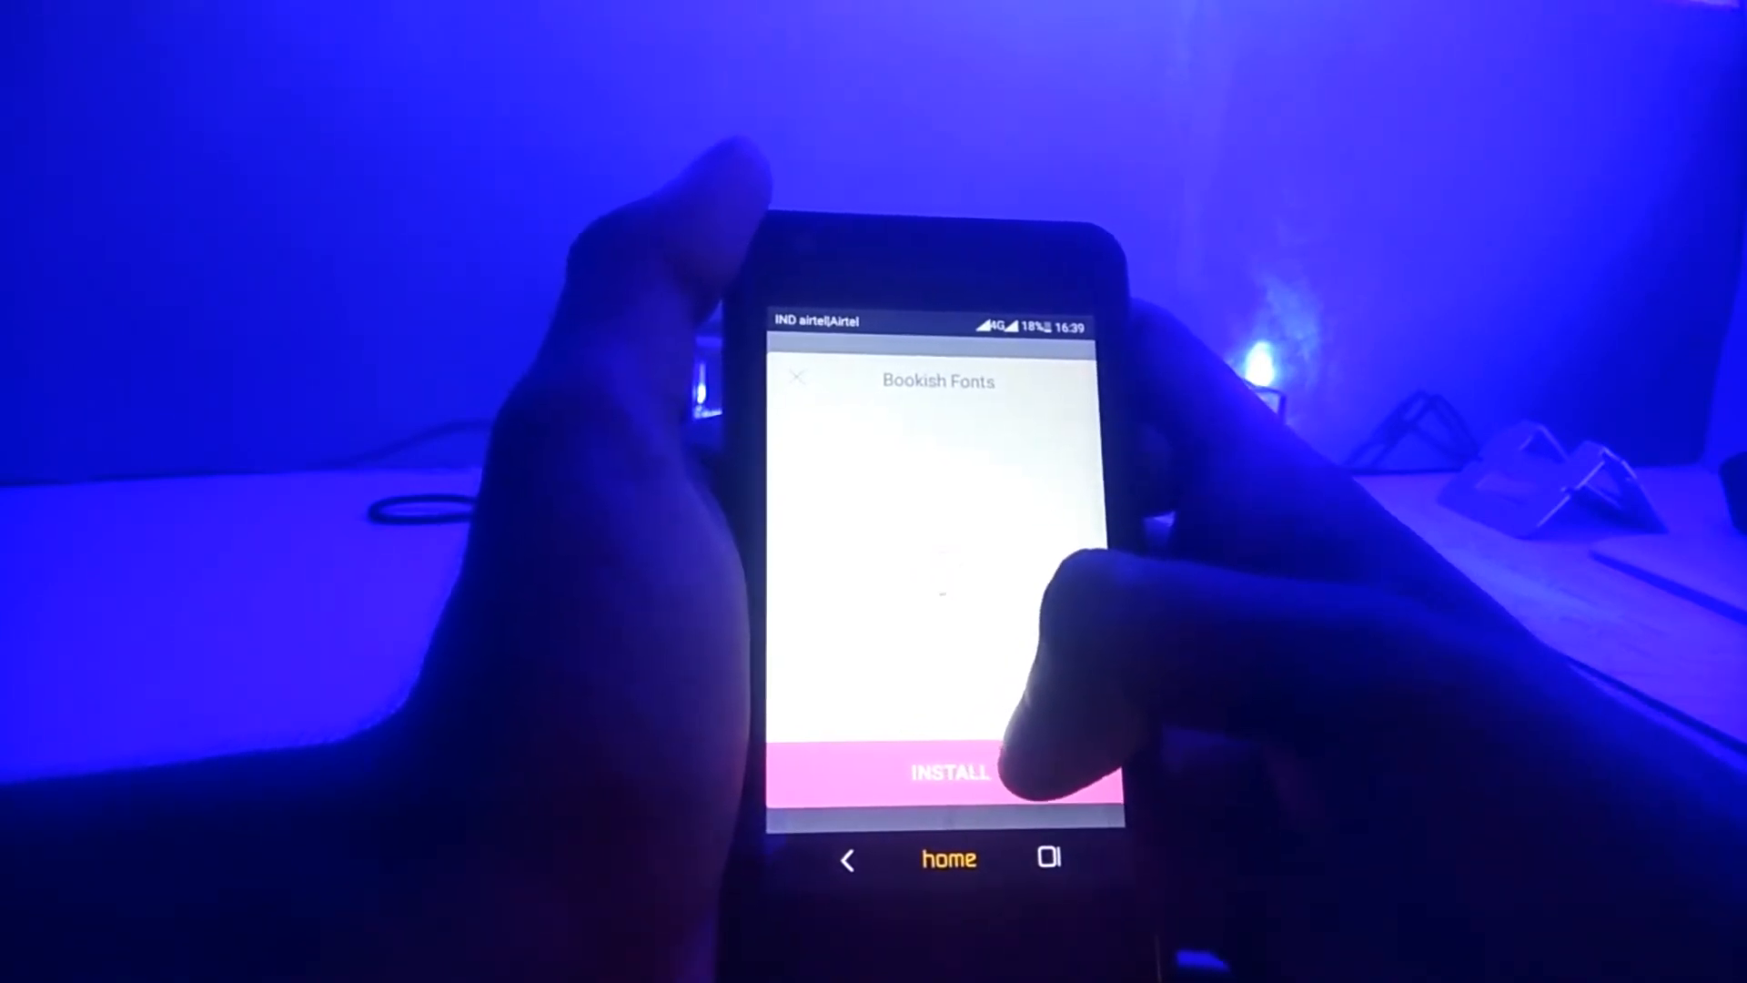
{"action": "left_click", "coordinate": [946, 771]}
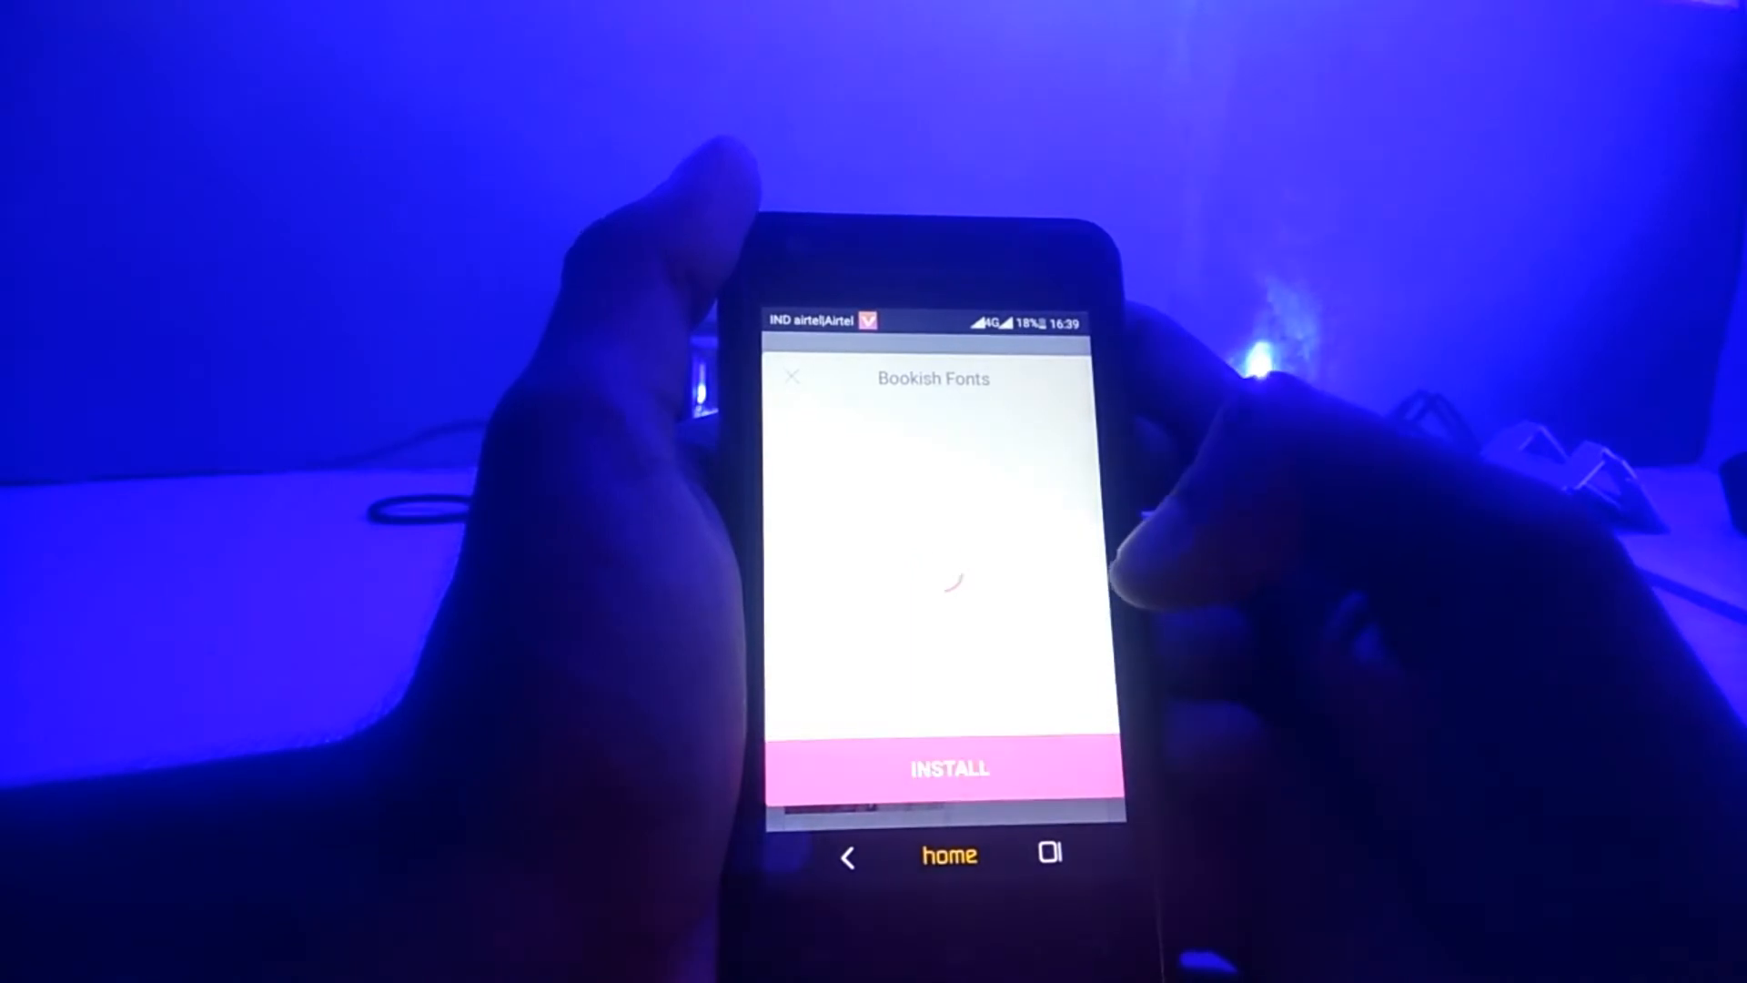
{"action": "left_click", "coordinate": [946, 768]}
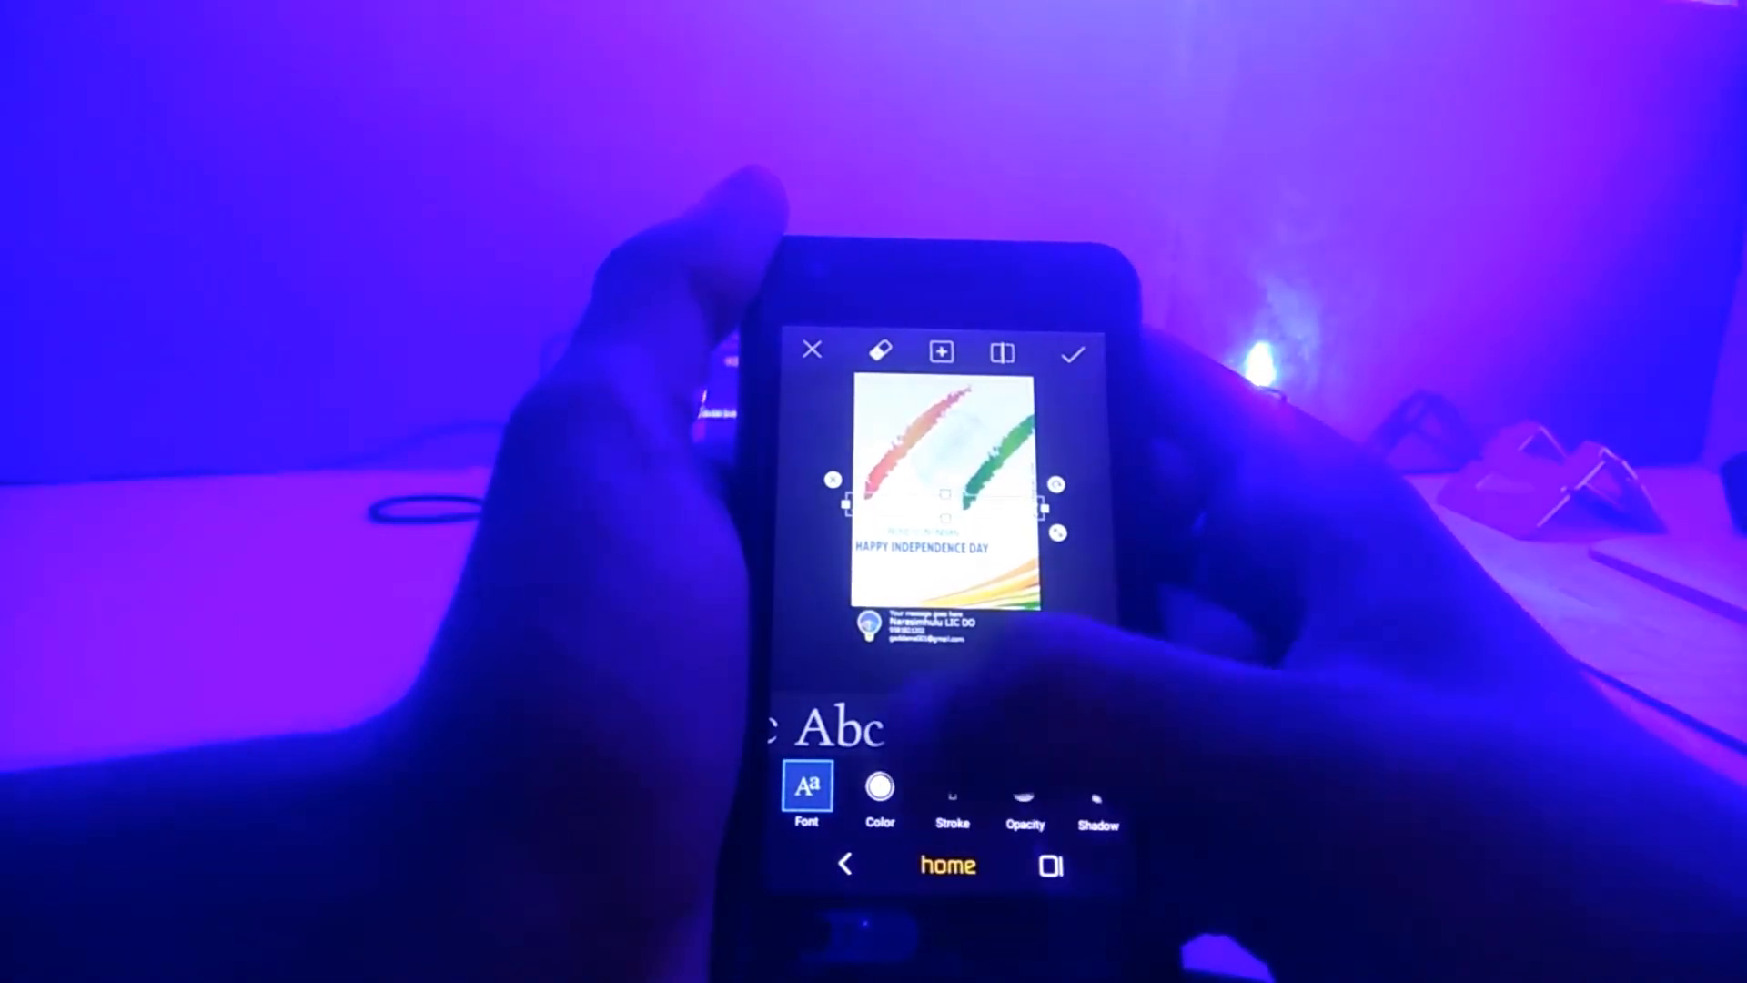
- Close the text tool and discard the unsaved text changes
{"action": "left_click", "coordinate": [810, 349]}
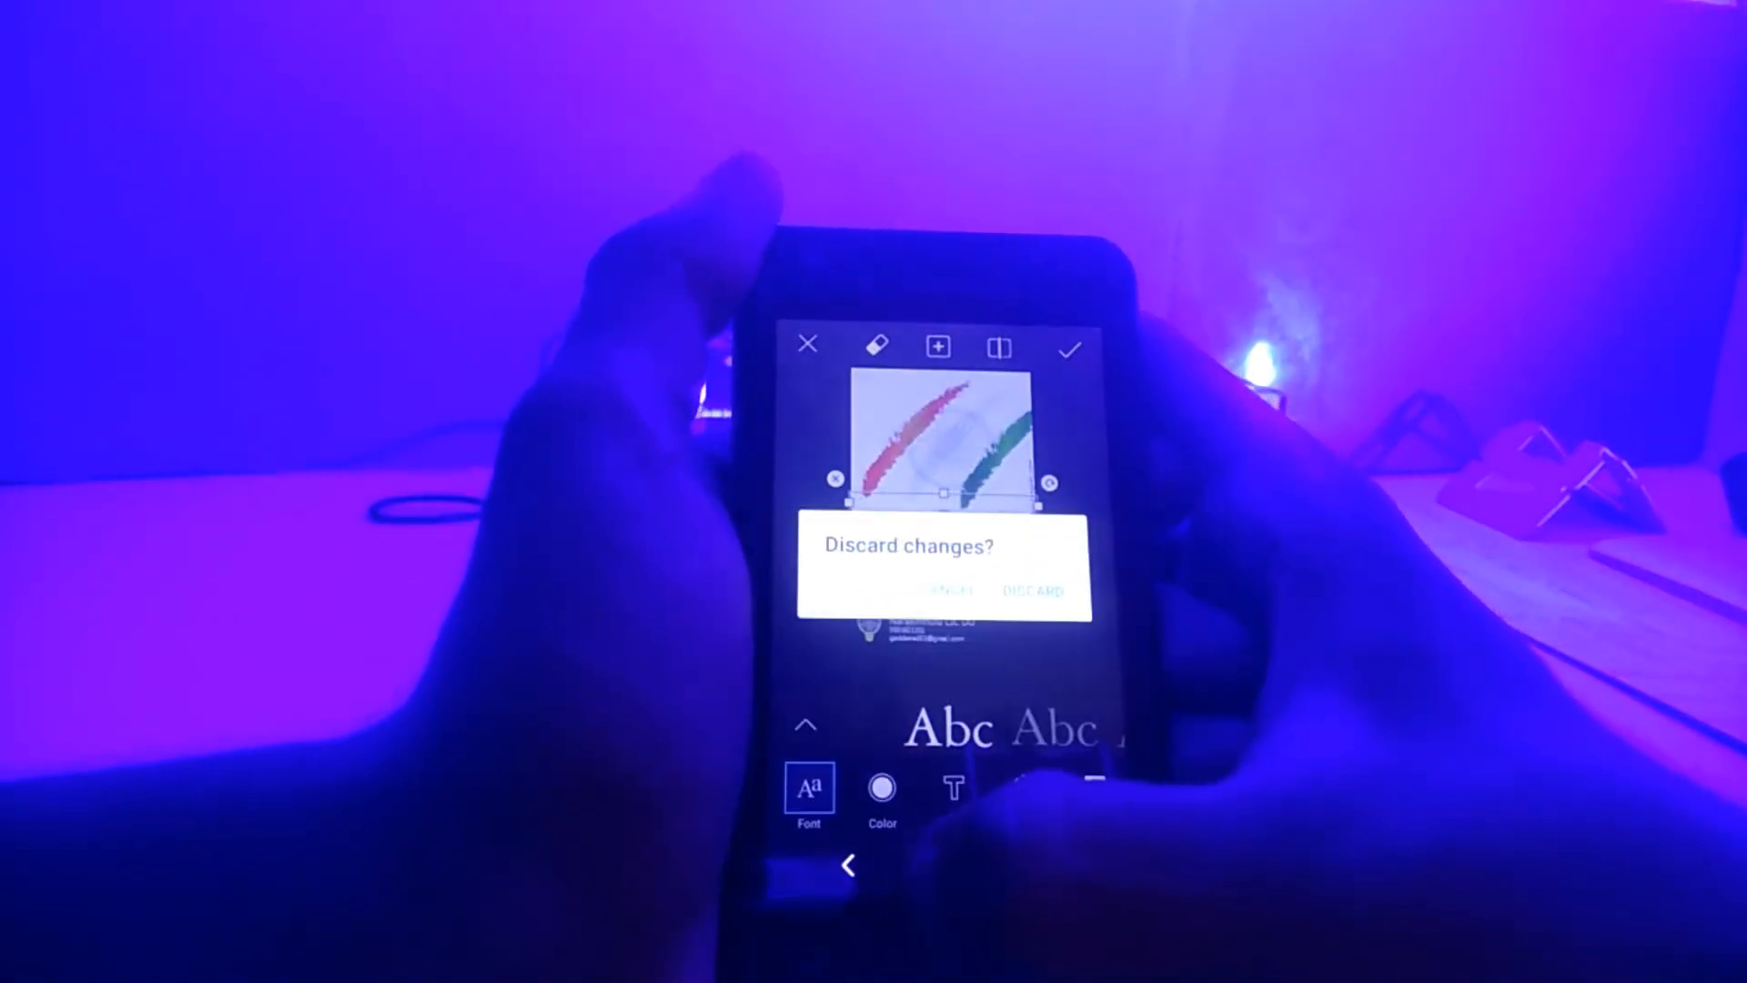
{"action": "left_click", "coordinate": [1030, 590]}
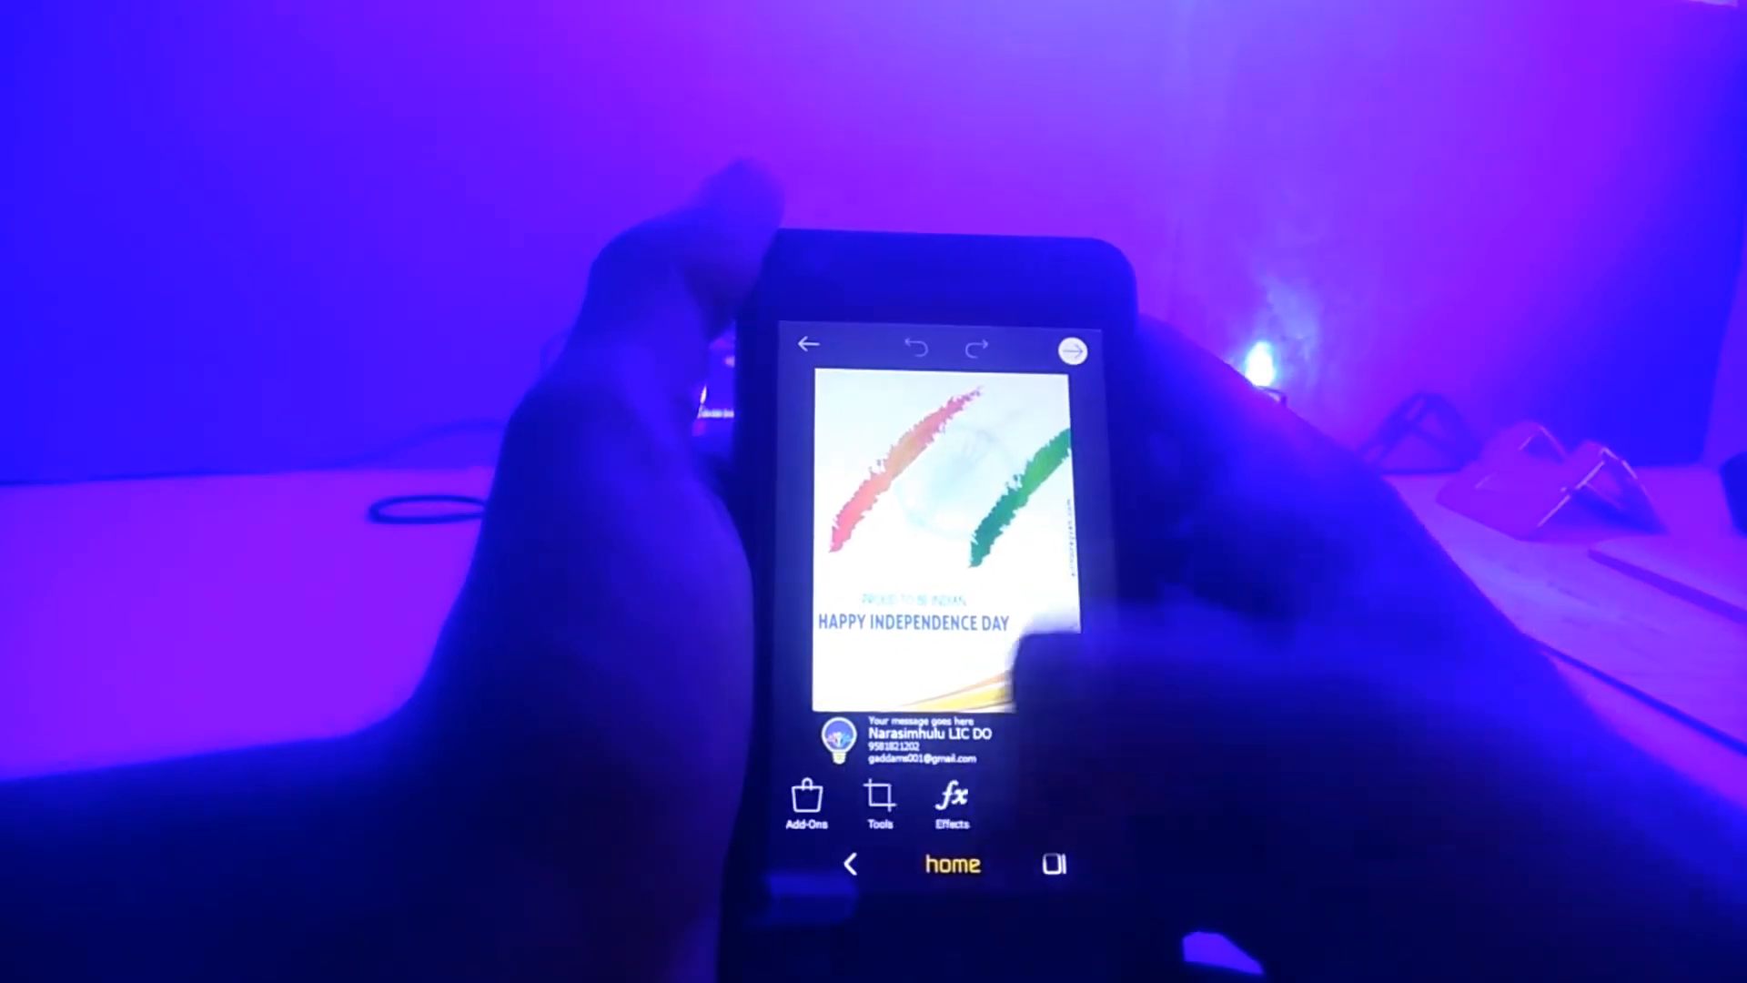